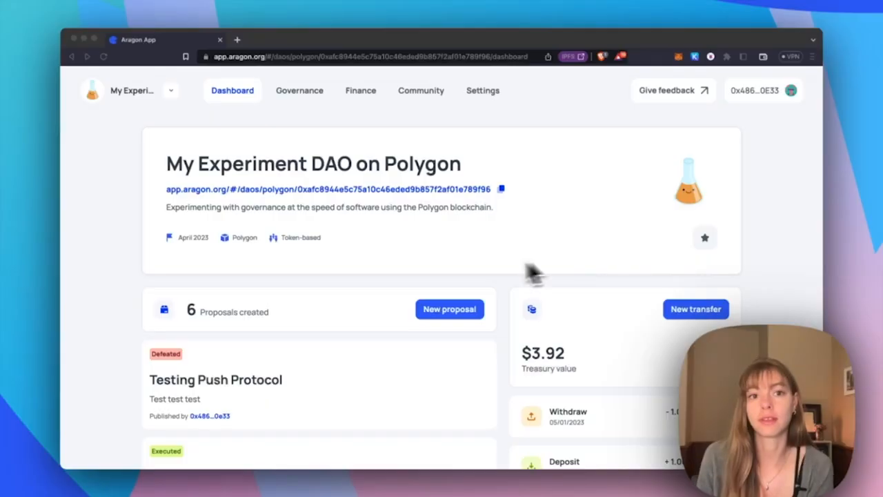
{"action": "mouse_move", "coordinate": [403, 249]}
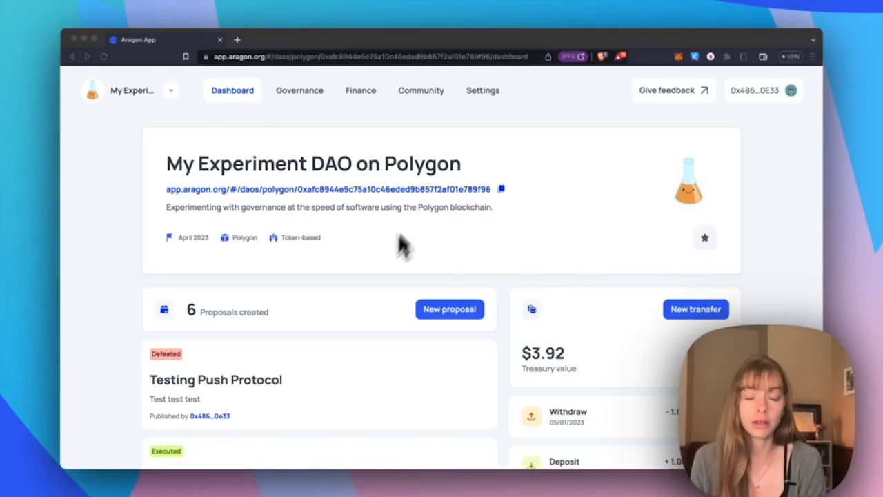
Step: Open Deposit assets from New transfer and copy the DAO treasury's contract address
{"action": "scroll", "scroll_direction": "down", "scroll_amount": 3}
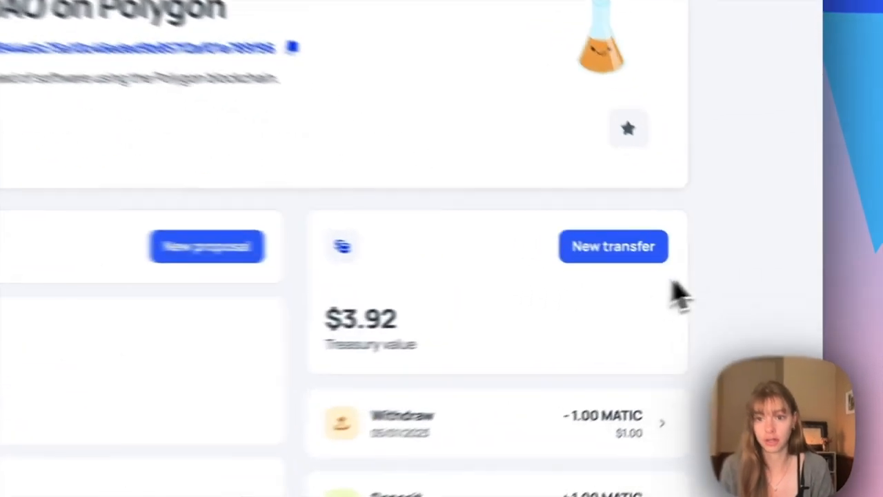
{"action": "left_click", "coordinate": [612, 246]}
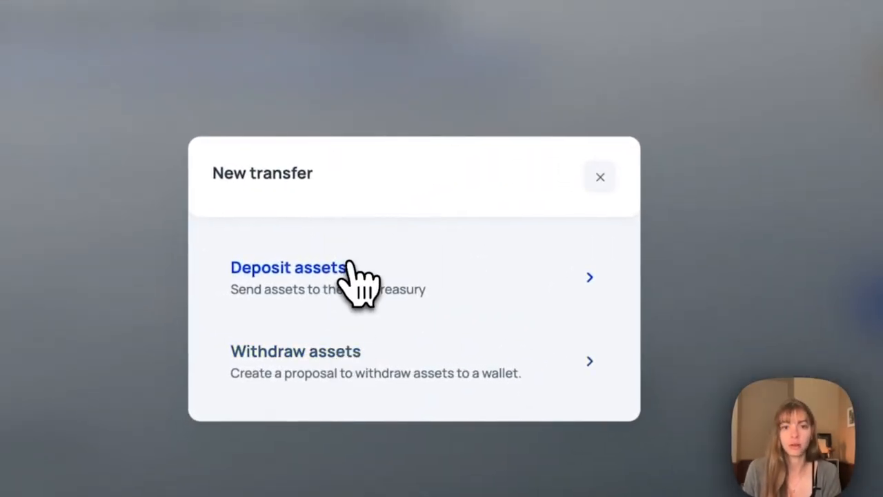
{"action": "left_click", "coordinate": [288, 268]}
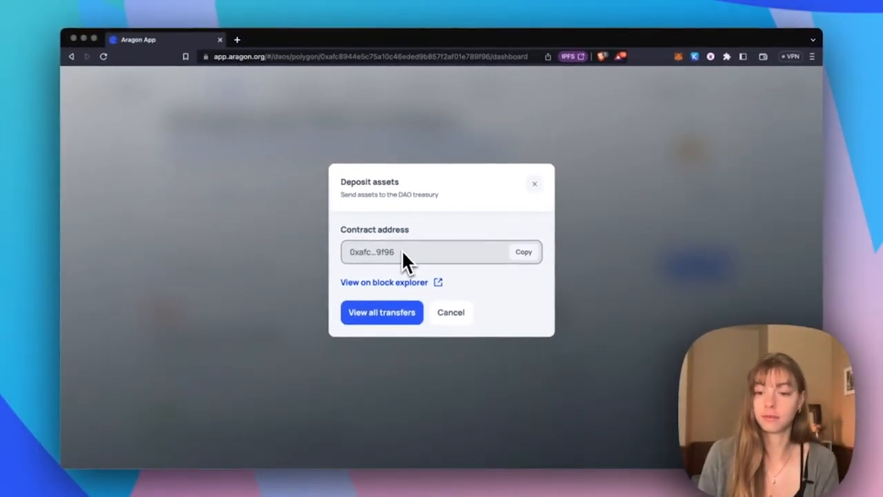
{"action": "left_click", "coordinate": [524, 251]}
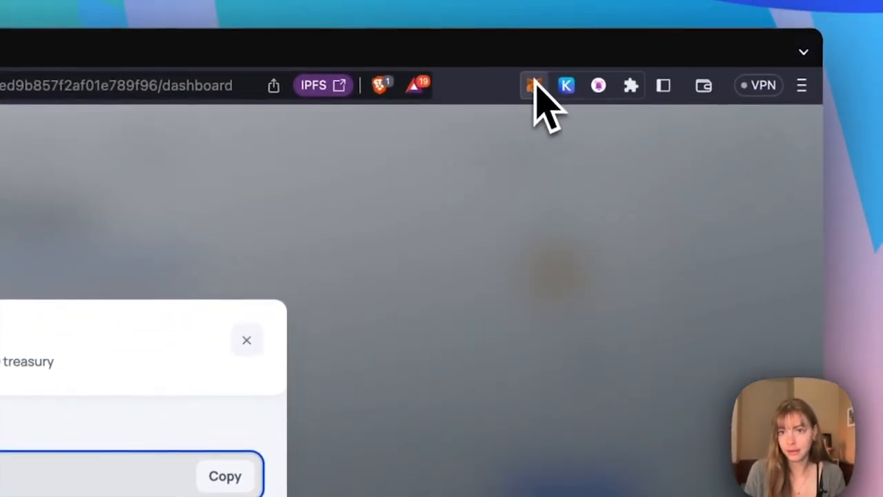
Step: Send 2 MATIC from MetaMask to the copied DAO treasury address
{"action": "left_click", "coordinate": [536, 85]}
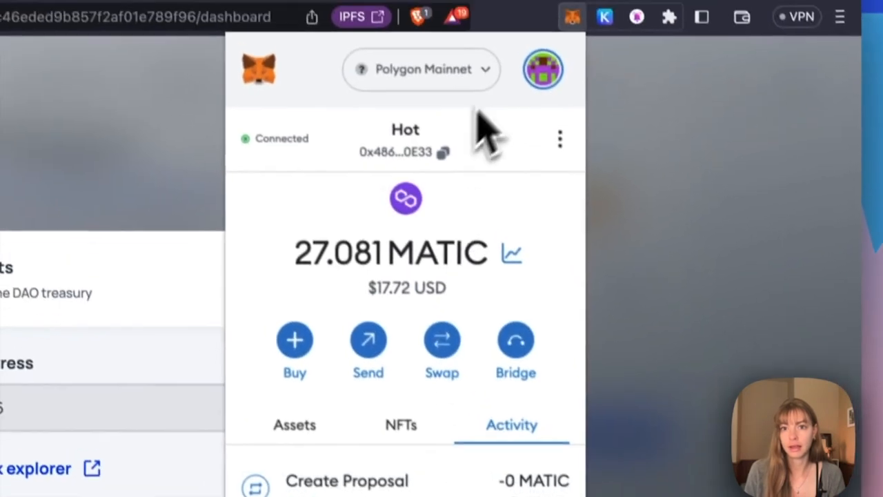
{"action": "left_click", "coordinate": [368, 339]}
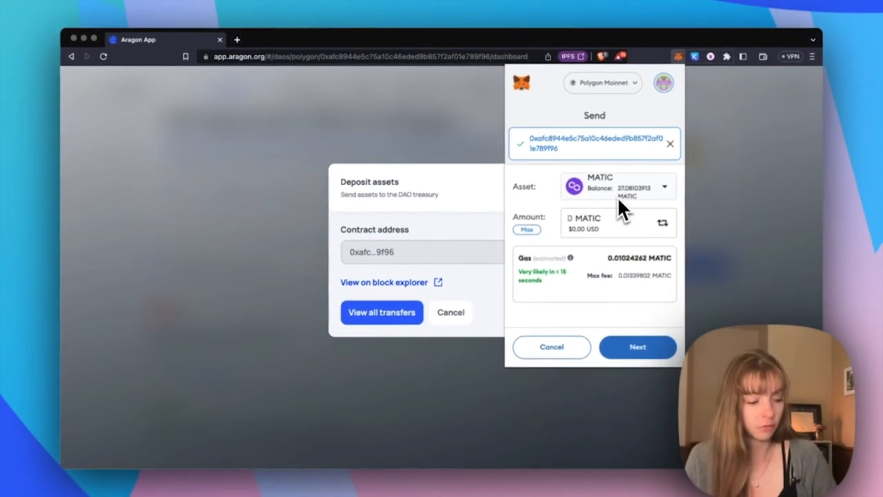
{"action": "type", "text": "2"}
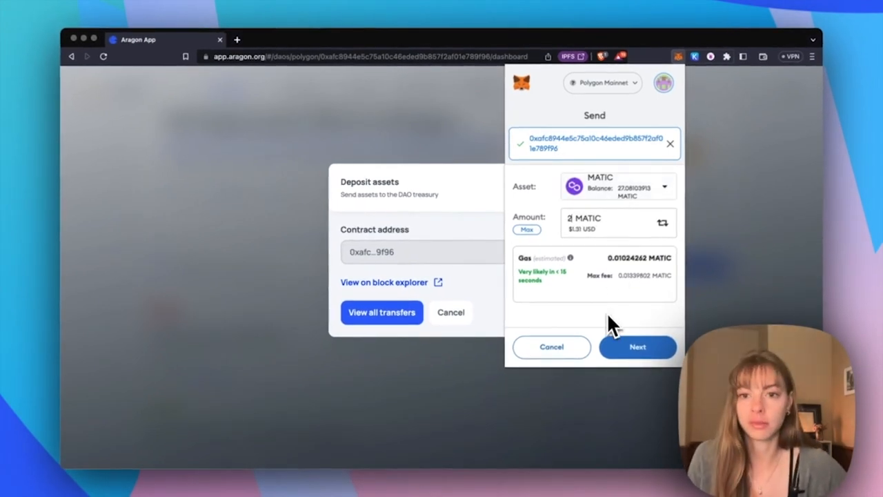
{"action": "left_click", "coordinate": [637, 346]}
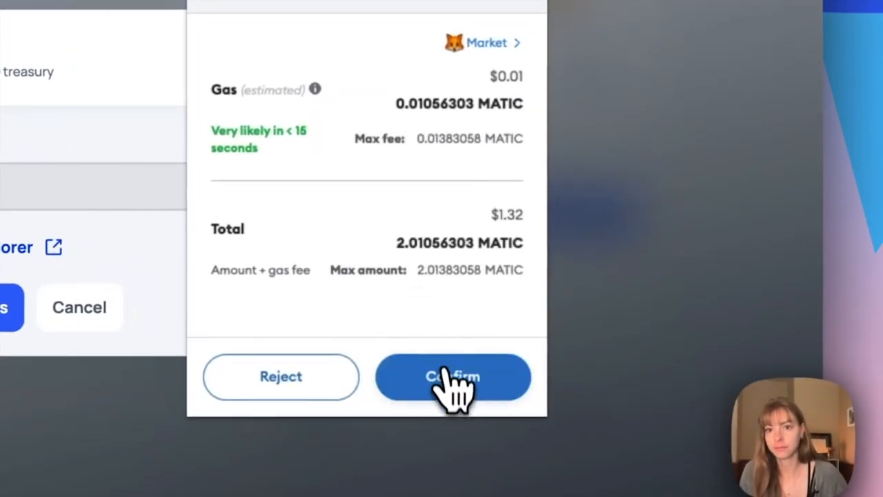
{"action": "left_click", "coordinate": [453, 377]}
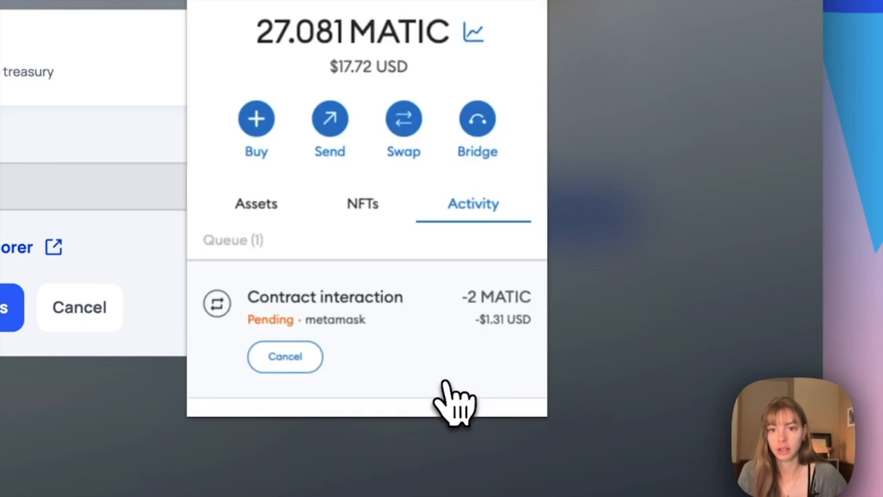
{"action": "scroll", "scroll_direction": "down", "scroll_amount": 3}
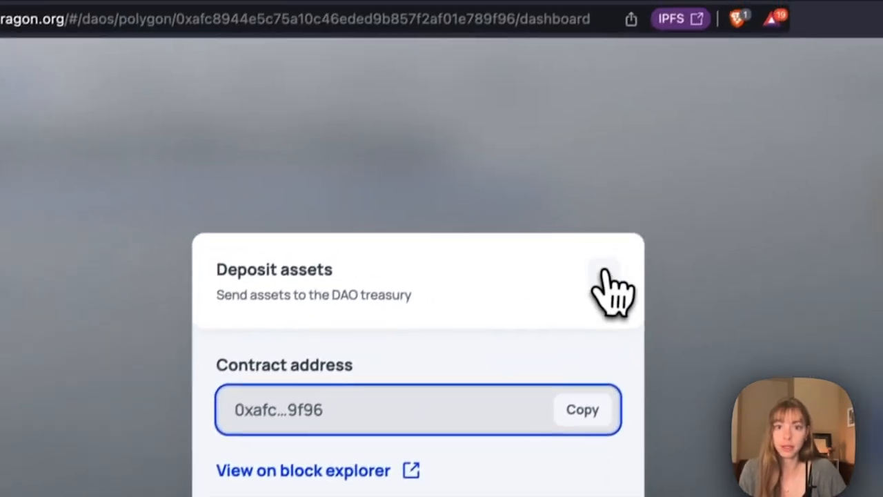
Step: Close the deposit dialog and view the new 2.00 MATIC deposit in recent transfers
{"action": "left_click", "coordinate": [603, 272]}
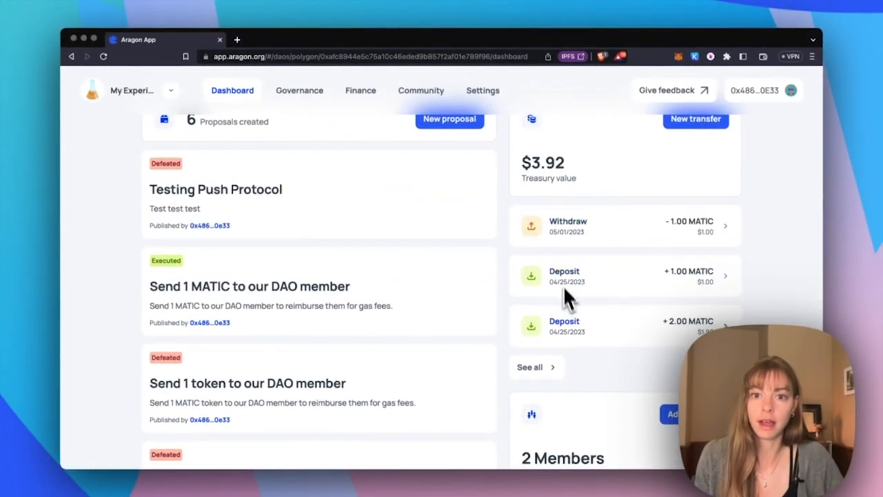
{"action": "scroll", "scroll_direction": "up", "scroll_amount": 3}
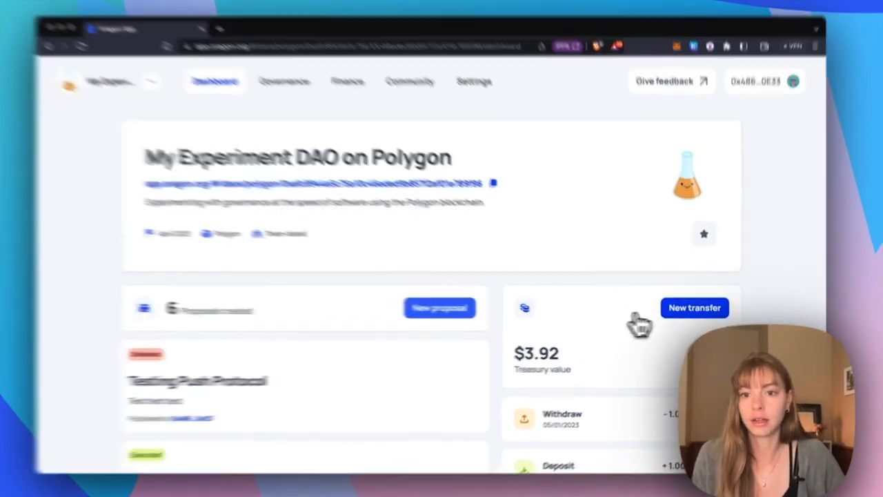
{"action": "left_click", "coordinate": [695, 308]}
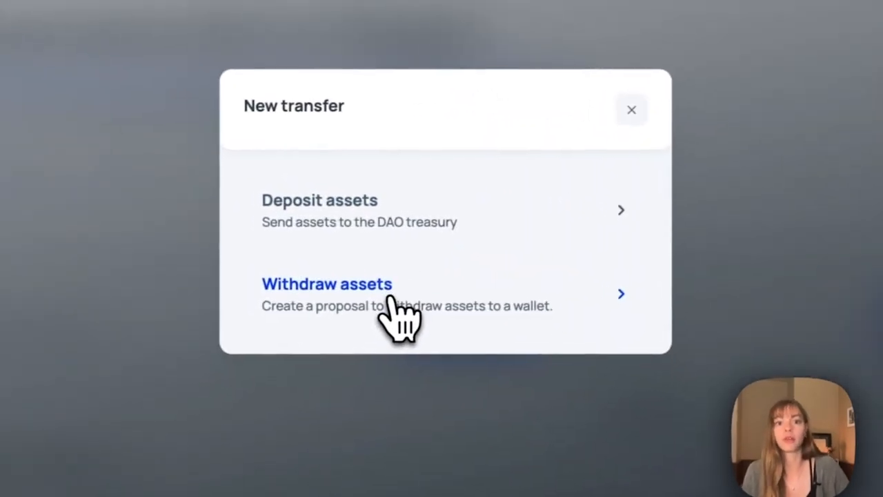
{"action": "left_click", "coordinate": [327, 283]}
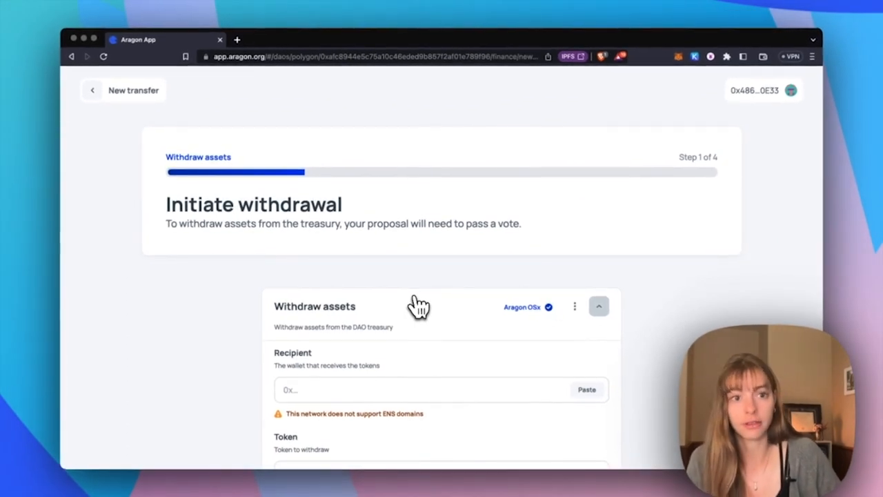
{"action": "mouse_move", "coordinate": [459, 288]}
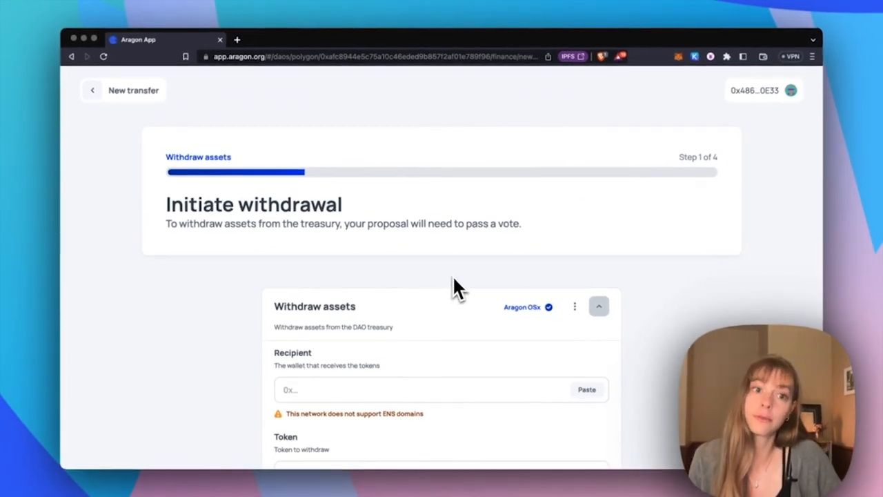
{"action": "scroll", "scroll_direction": "down", "scroll_amount": 3}
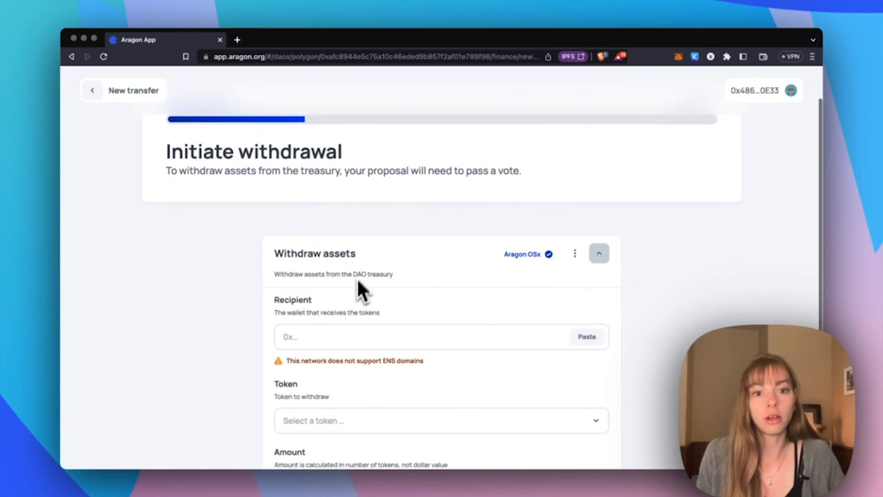
{"action": "mouse_move", "coordinate": [298, 358]}
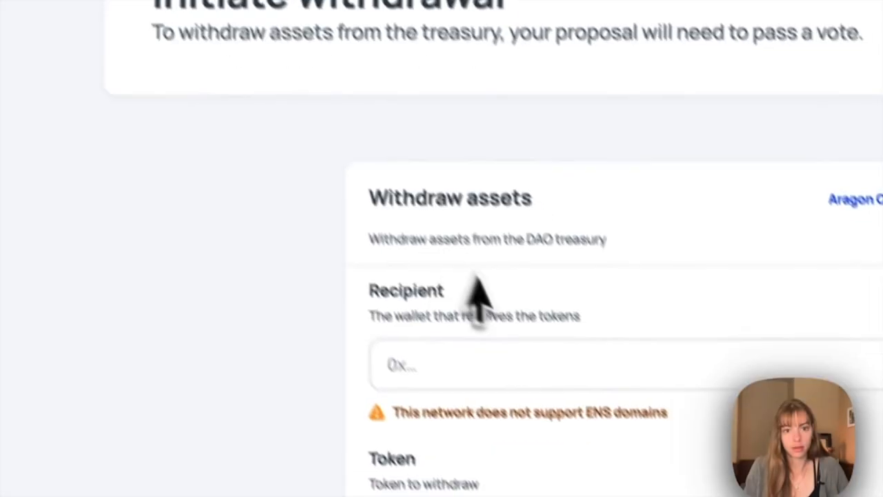
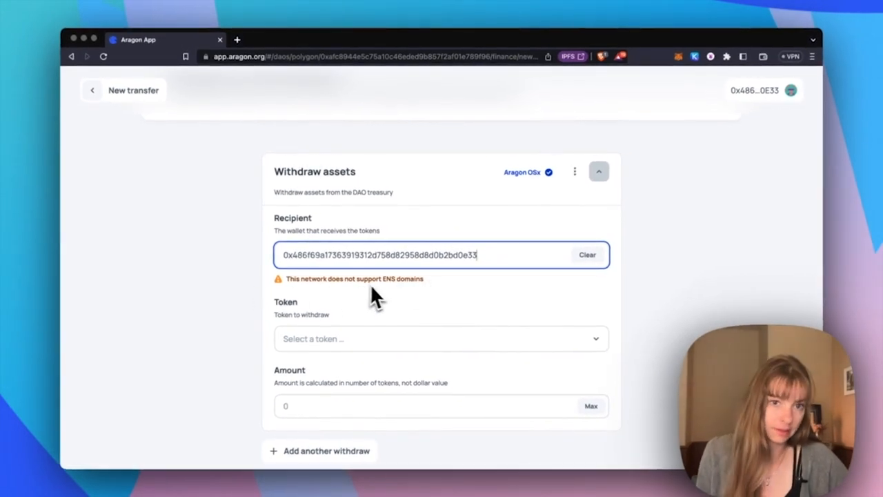
Step: Set the first withdrawal's token to MATIC with amount 2
{"action": "scroll", "scroll_direction": "down", "scroll_amount": 3}
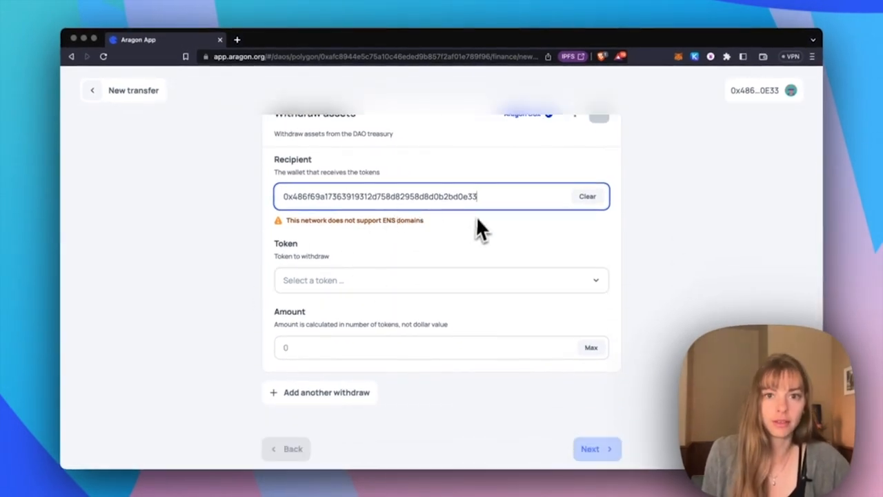
{"action": "left_click", "coordinate": [441, 280]}
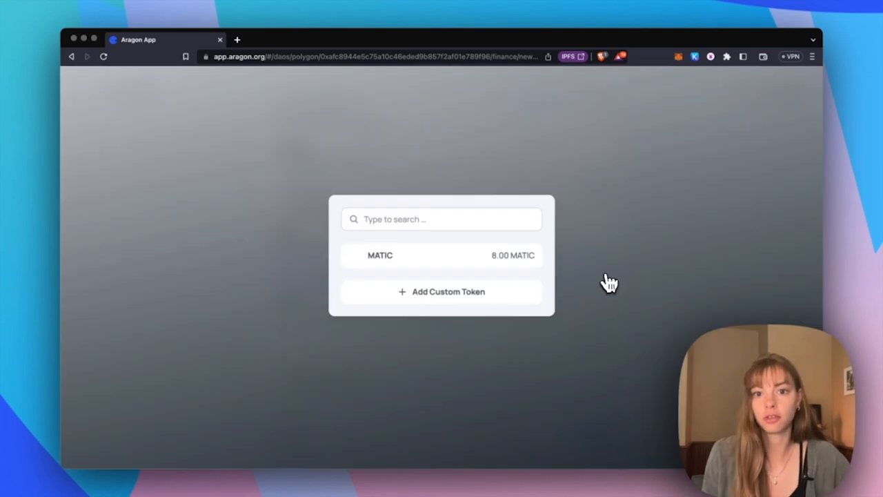
{"action": "left_click", "coordinate": [379, 255]}
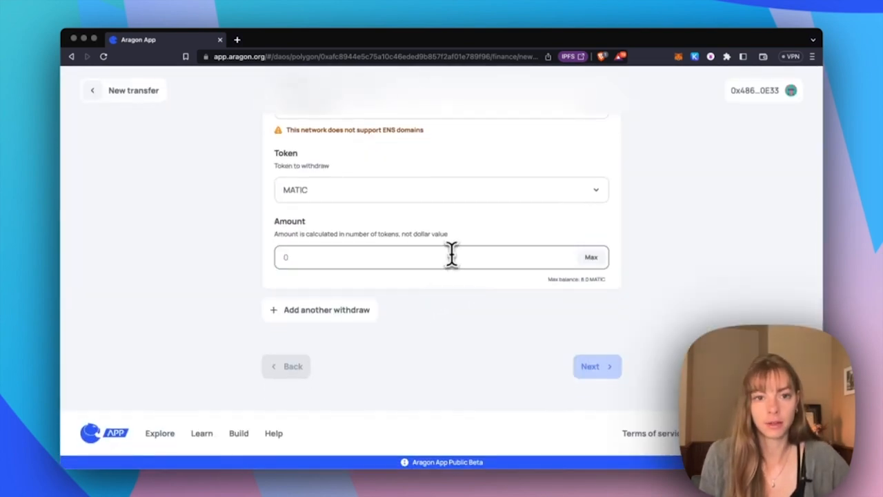
{"action": "type", "text": "2"}
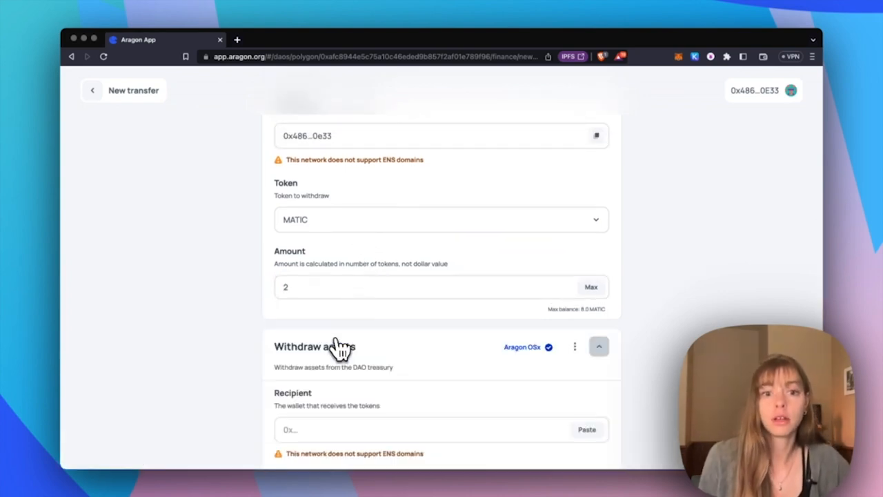
Step: Enter 1 MATIC as the second withdrawal amount and proceed to voting settings
{"action": "scroll", "scroll_direction": "down", "scroll_amount": 3}
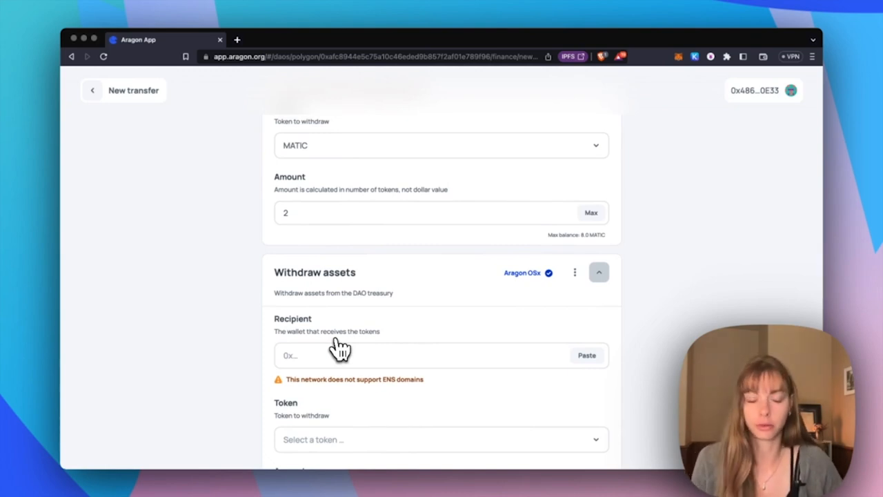
{"action": "scroll", "scroll_direction": "down", "scroll_amount": 3}
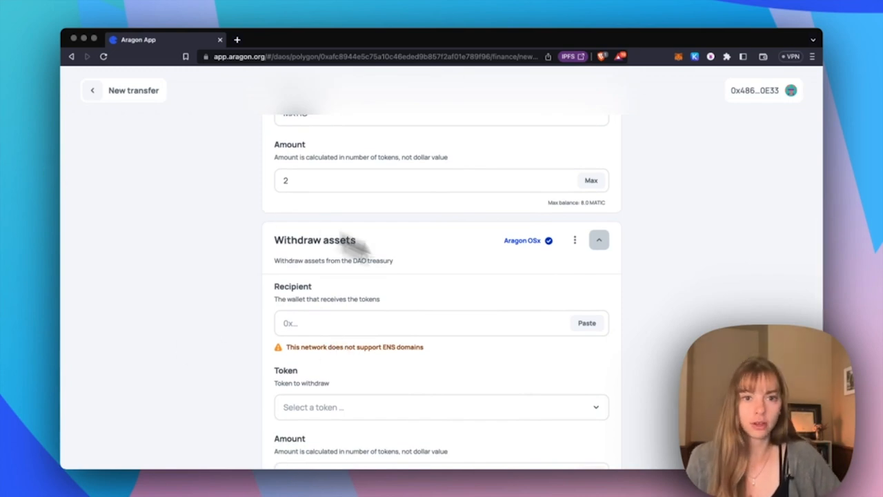
{"action": "left_click", "coordinate": [441, 406]}
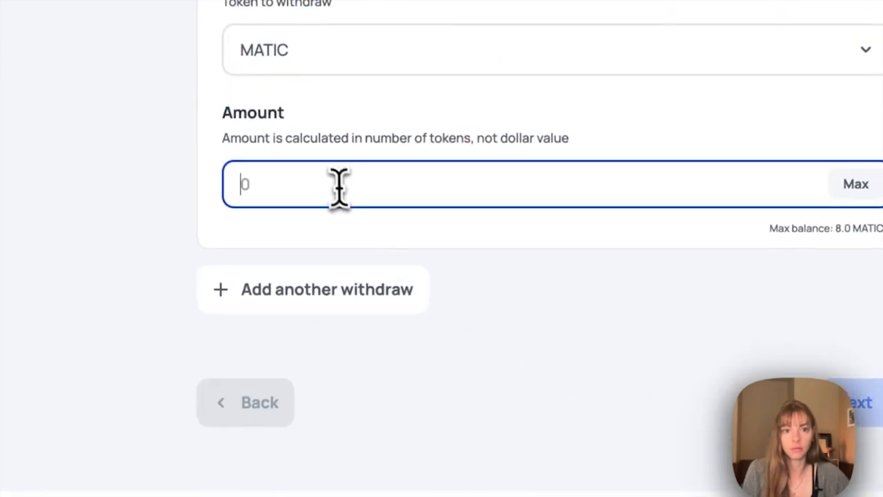
{"action": "type", "text": "1"}
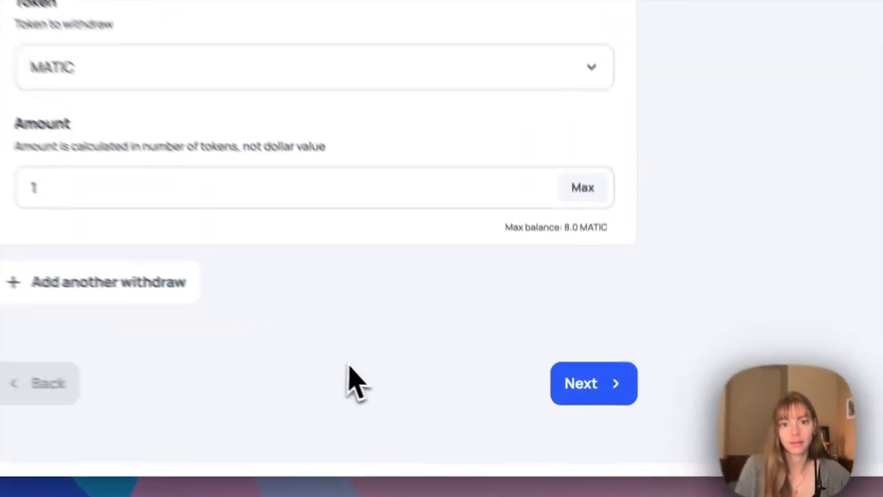
{"action": "left_click", "coordinate": [593, 383]}
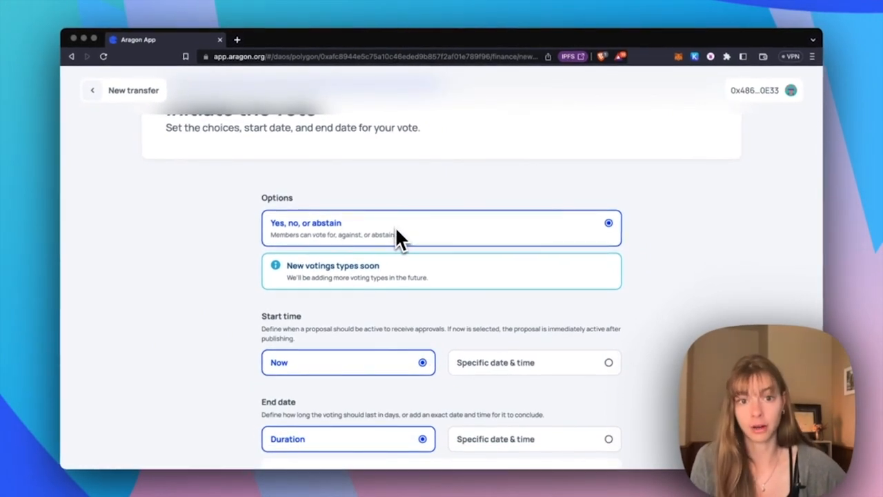
Step: Keep yes/no/abstain voting starting now for 1 day, then review the proposal details
{"action": "scroll", "scroll_direction": "down", "scroll_amount": 3}
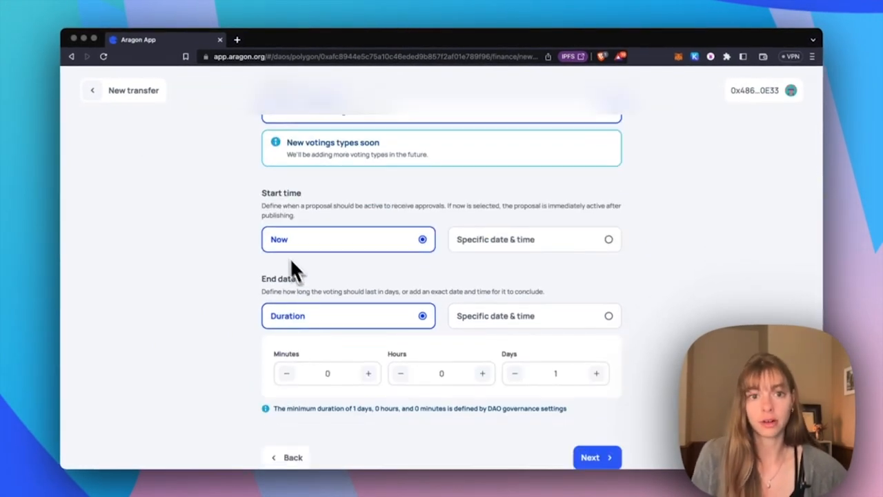
{"action": "scroll", "scroll_direction": "down", "scroll_amount": 3}
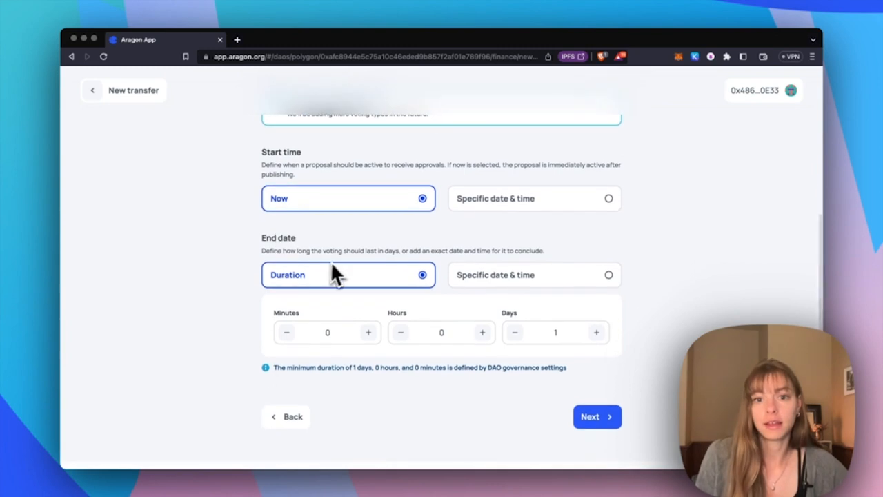
{"action": "scroll", "scroll_direction": "down", "scroll_amount": 3}
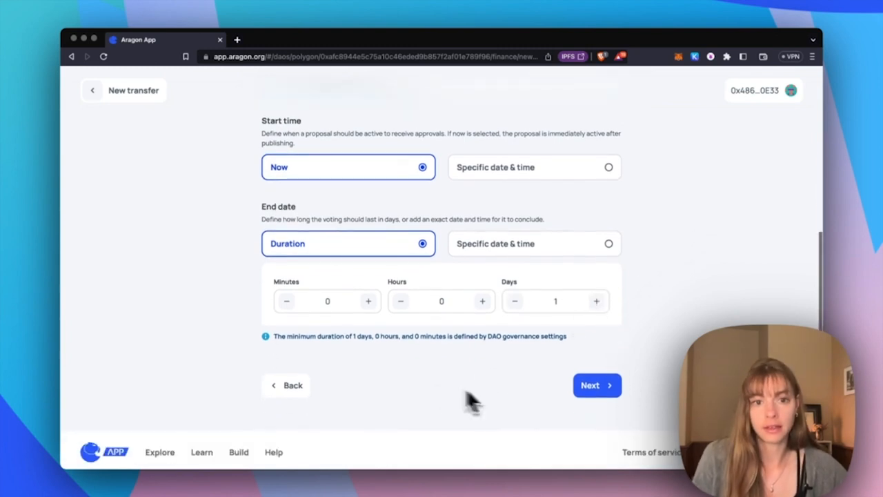
{"action": "mouse_move", "coordinate": [614, 418]}
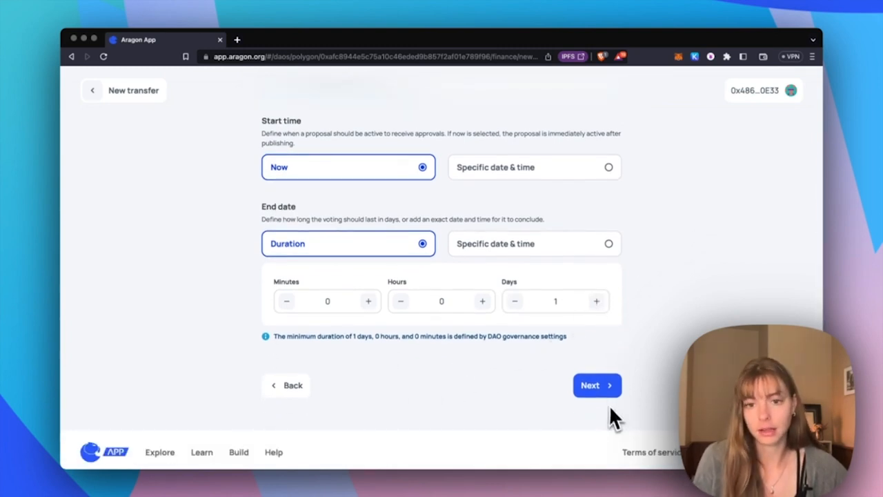
{"action": "left_click", "coordinate": [596, 385]}
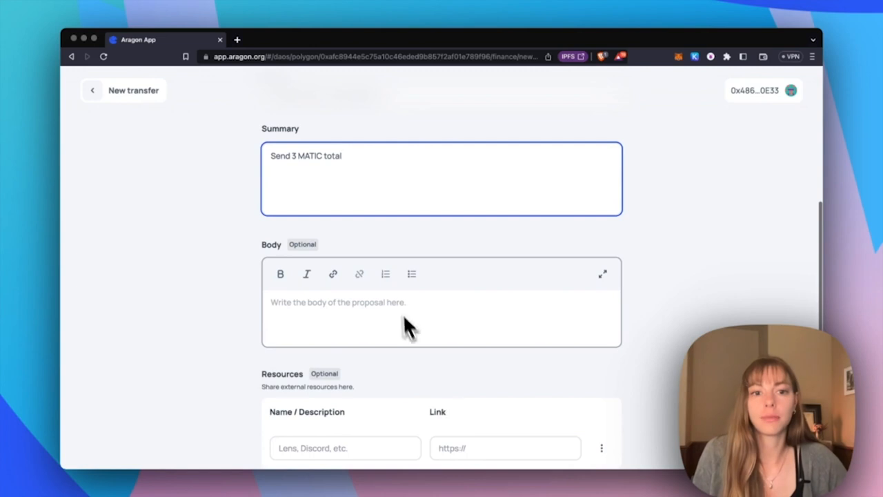
{"action": "scroll", "scroll_direction": "down", "scroll_amount": 3}
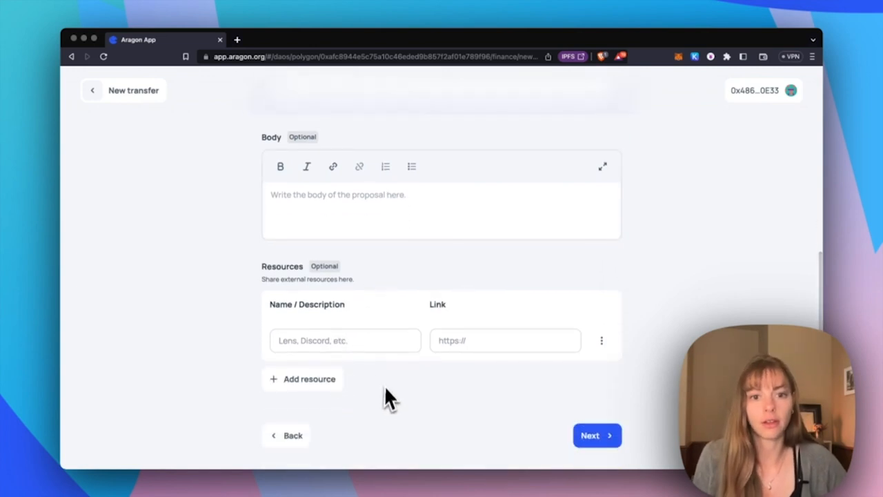
{"action": "scroll", "scroll_direction": "down", "scroll_amount": 3}
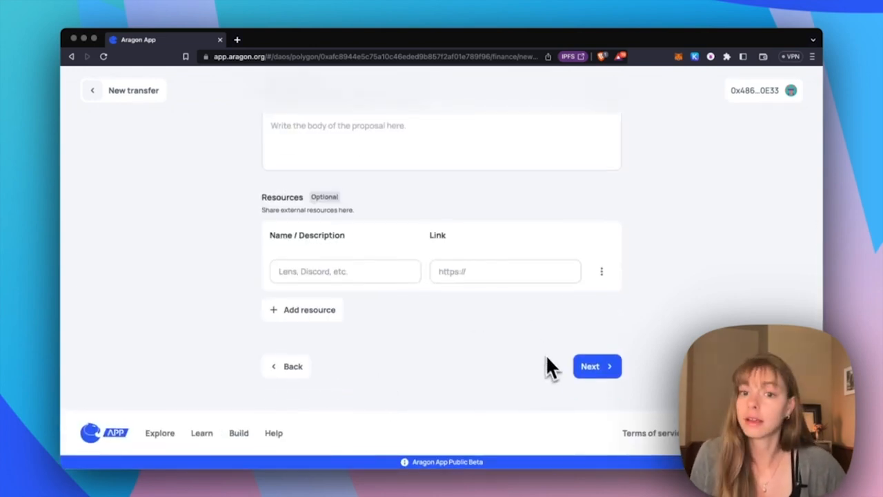
Step: Check the review: 24-hour vote plus withdrawals of 2 MATIC and 1 MATIC
{"action": "left_click", "coordinate": [597, 366]}
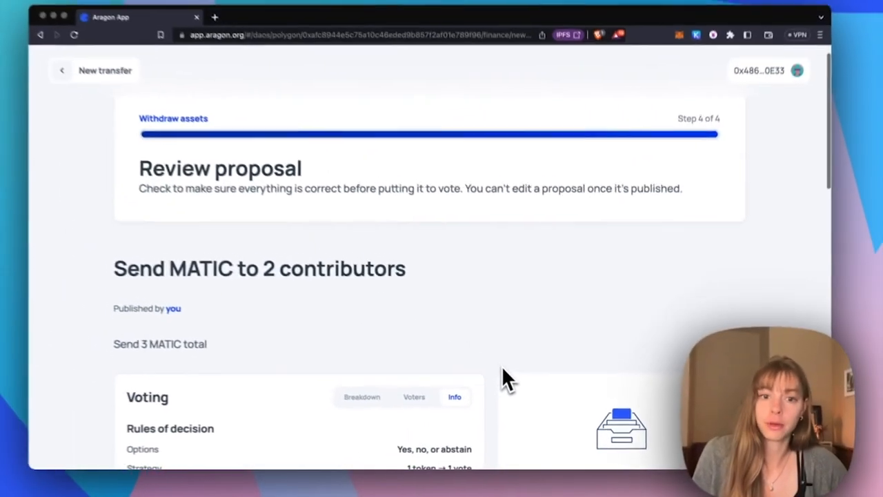
{"action": "scroll", "scroll_direction": "down", "scroll_amount": 3}
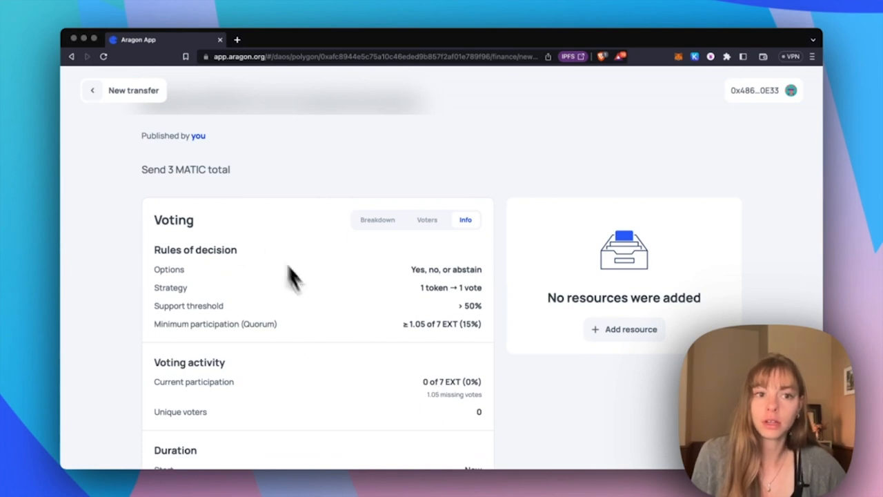
{"action": "scroll", "scroll_direction": "down", "scroll_amount": 3}
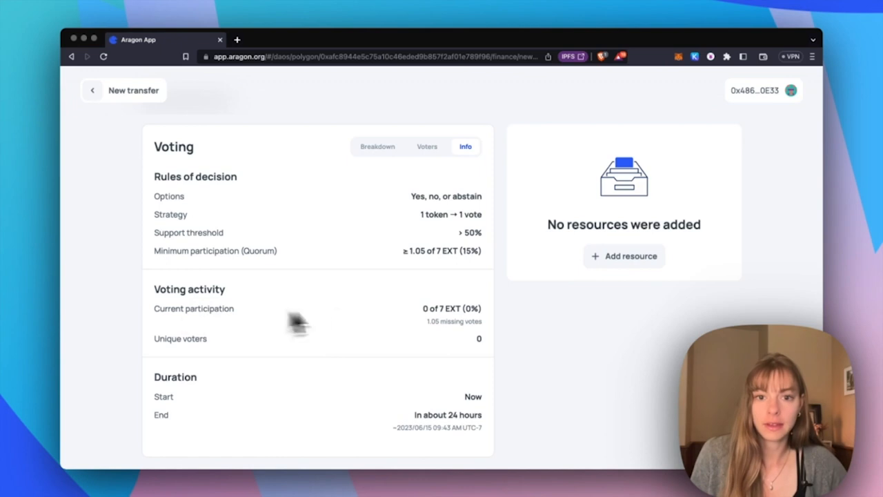
{"action": "scroll", "scroll_direction": "down", "scroll_amount": 3}
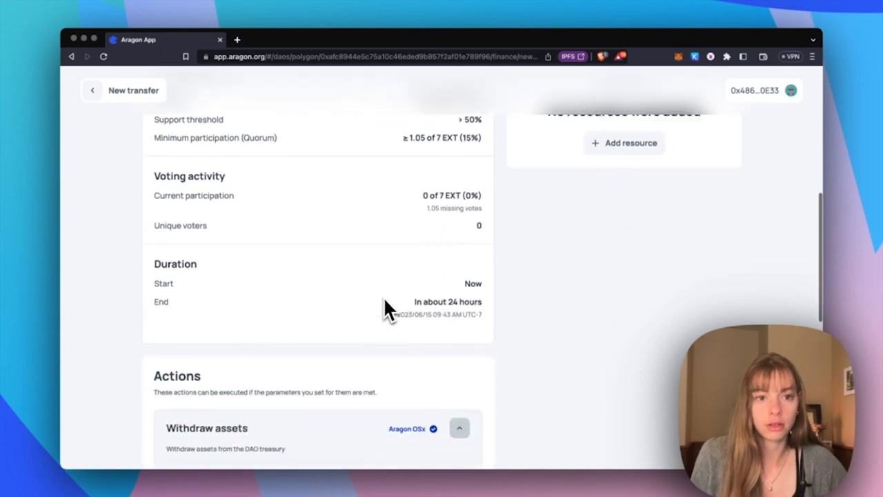
{"action": "scroll", "scroll_direction": "down", "scroll_amount": 3}
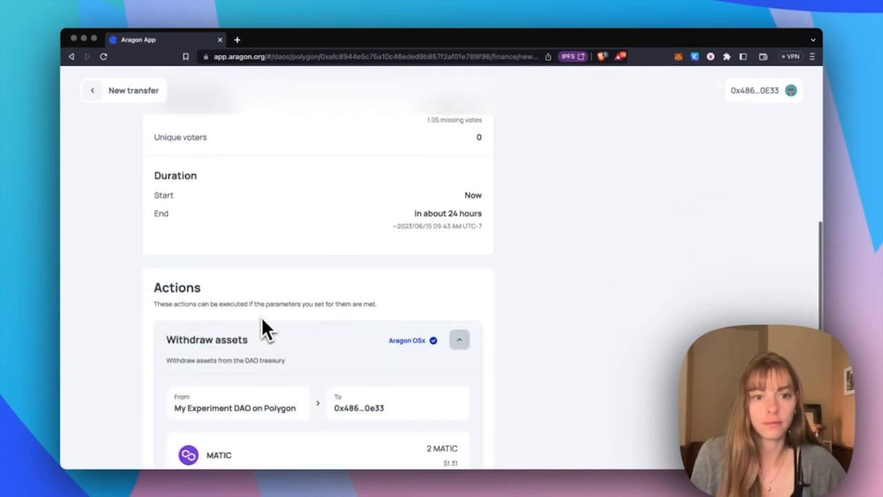
{"action": "scroll", "scroll_direction": "down", "scroll_amount": 3}
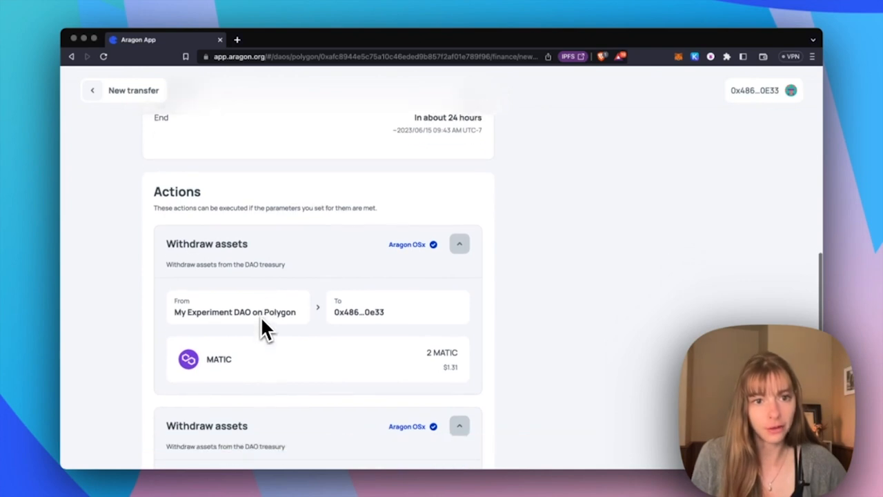
{"action": "mouse_move", "coordinate": [232, 432]}
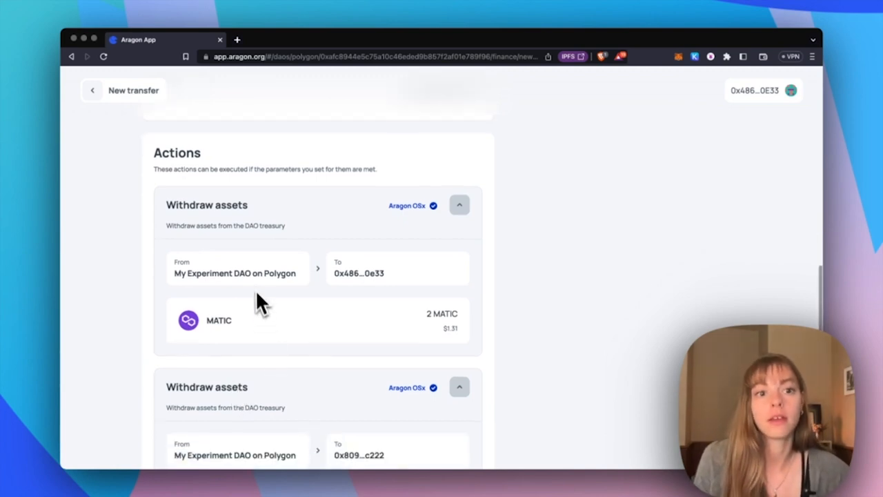
{"action": "scroll", "scroll_direction": "down", "scroll_amount": 3}
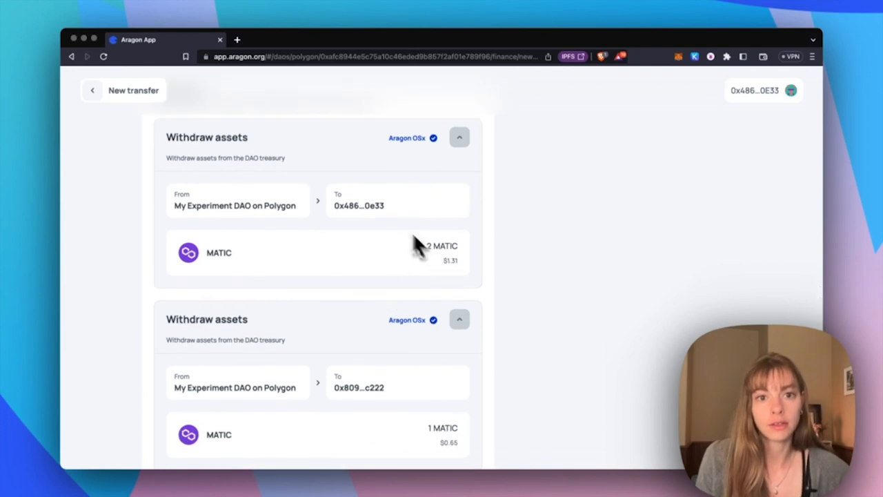
{"action": "scroll", "scroll_direction": "down", "scroll_amount": 3}
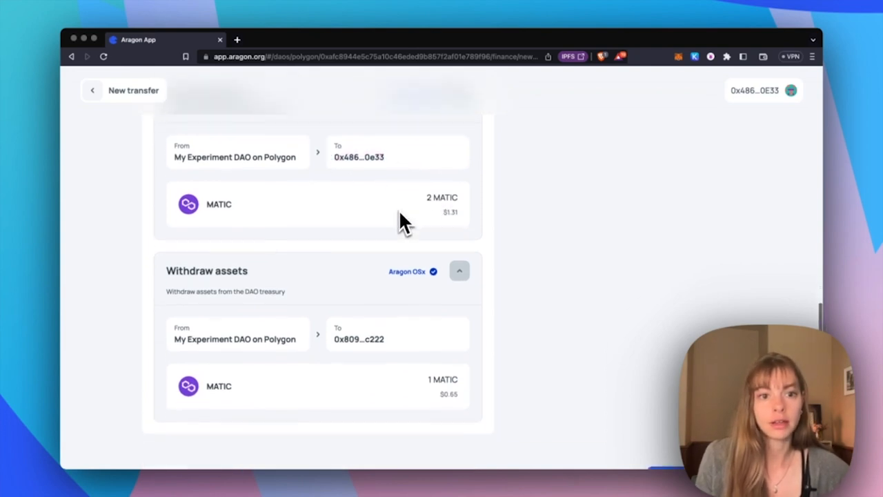
{"action": "scroll", "scroll_direction": "down", "scroll_amount": 3}
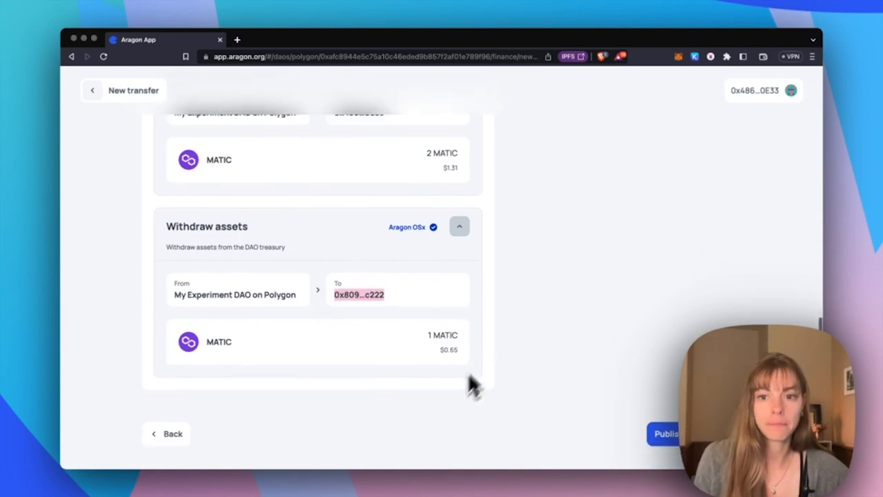
{"action": "scroll", "scroll_direction": "down", "scroll_amount": 3}
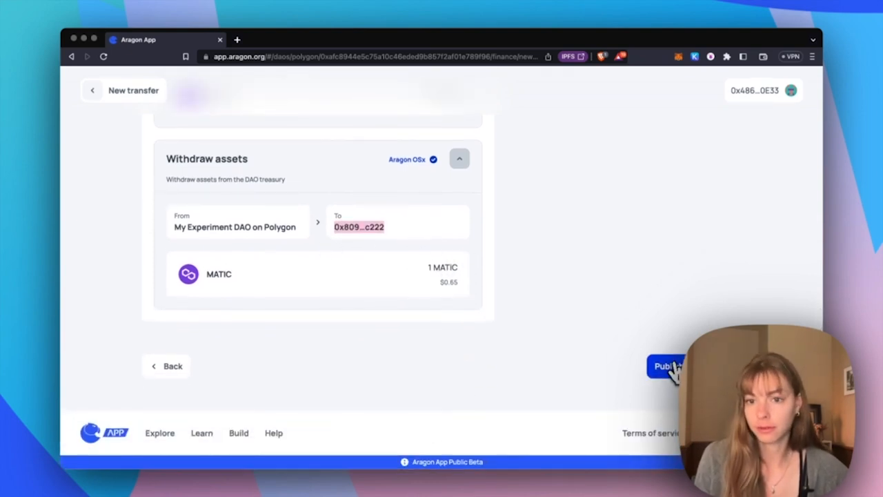
Step: Publish 'Send MATIC to 2 contributors' and approve its creation transaction in the wallet
{"action": "left_click", "coordinate": [666, 366]}
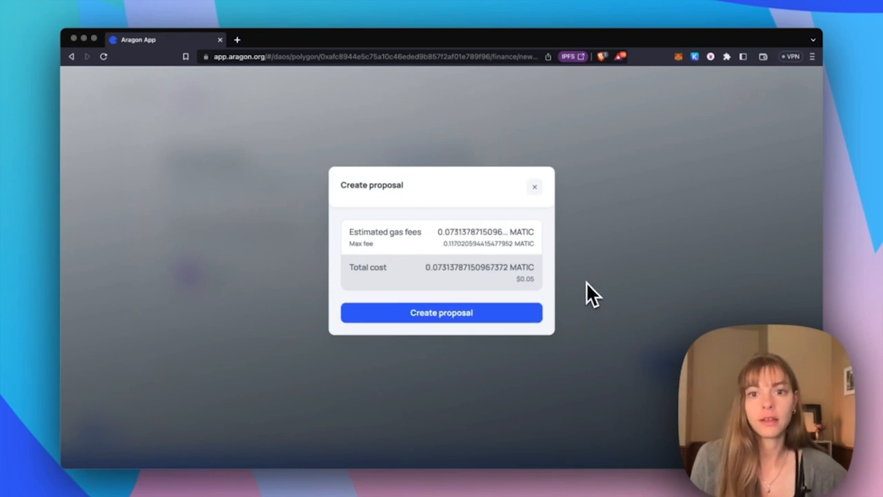
{"action": "left_click", "coordinate": [441, 312]}
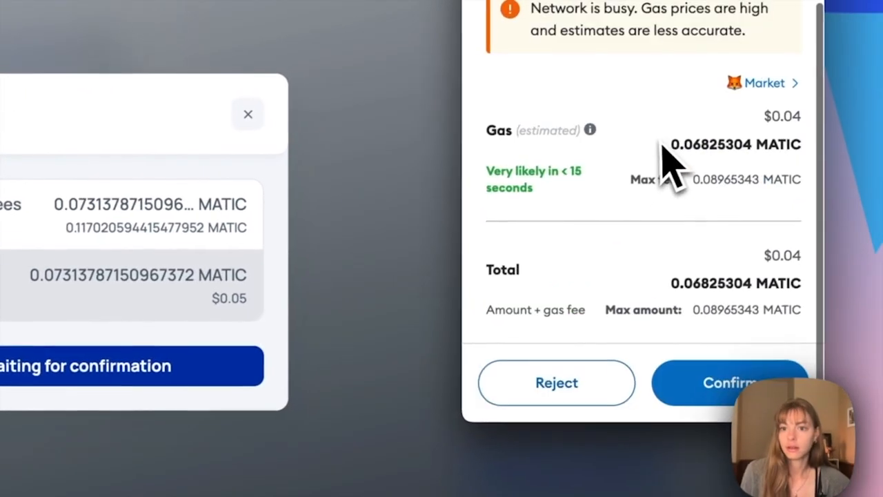
{"action": "left_click", "coordinate": [730, 383]}
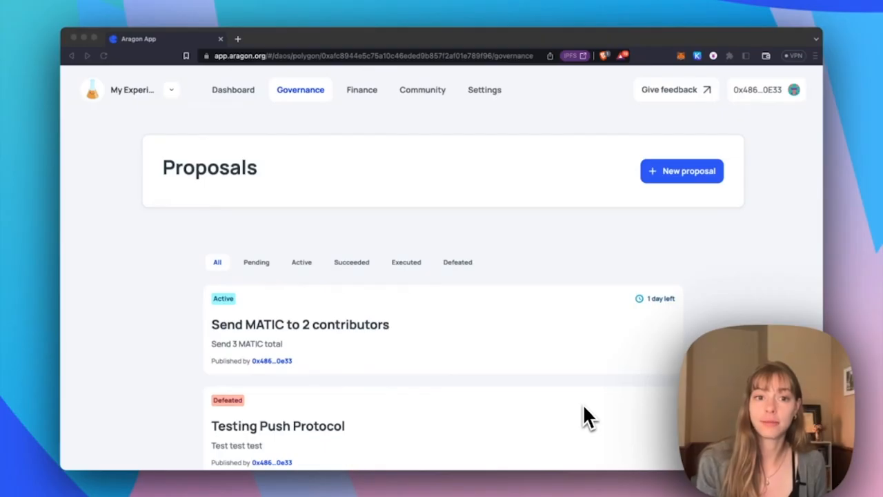
{"action": "mouse_move", "coordinate": [579, 314]}
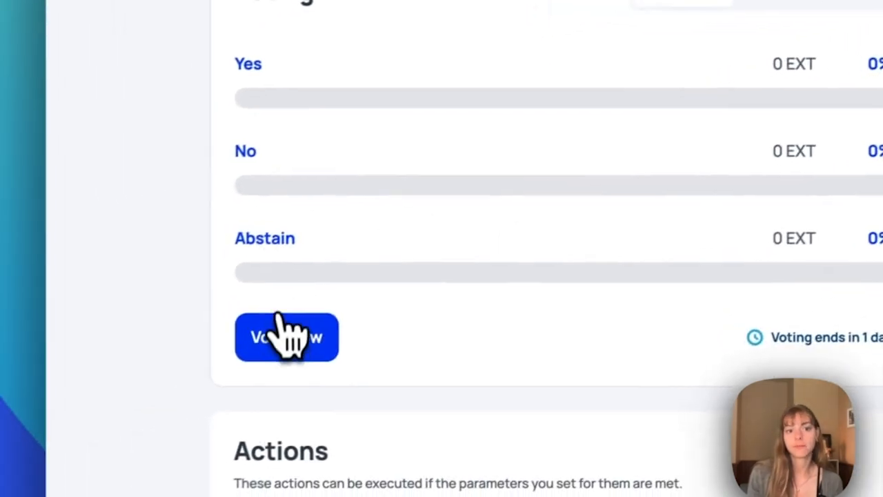
Step: Cast and sign a Yes vote on the proposal, then return to its details
{"action": "left_click", "coordinate": [287, 337]}
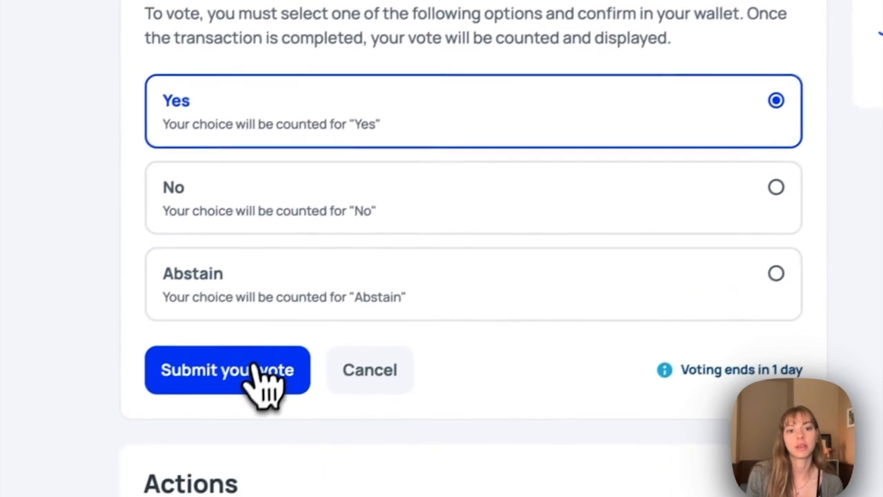
{"action": "left_click", "coordinate": [227, 370]}
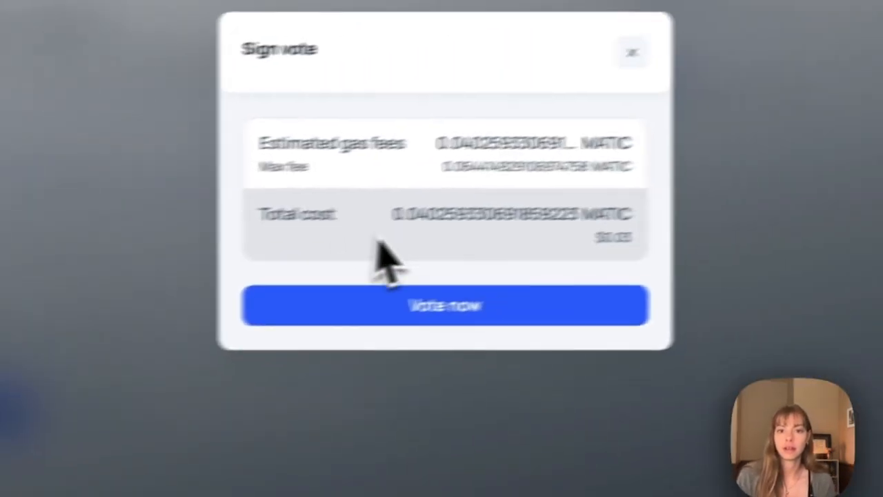
{"action": "left_click", "coordinate": [445, 305]}
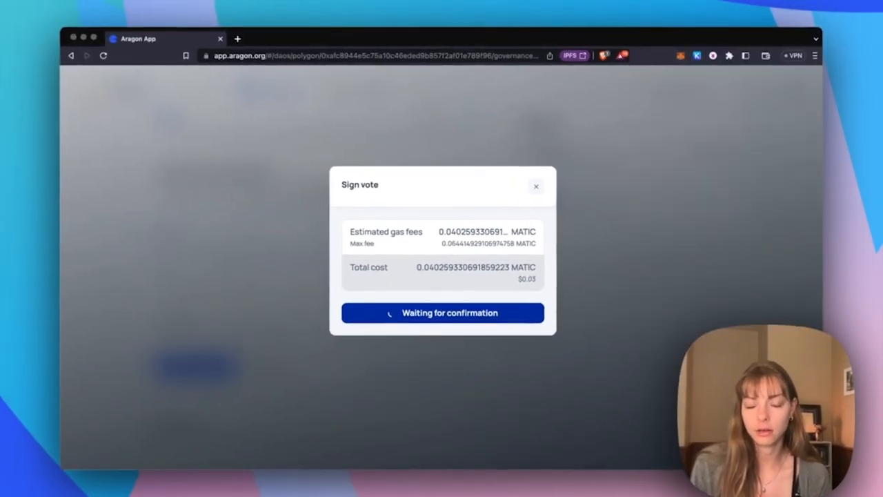
{"action": "mouse_move", "coordinate": [528, 445]}
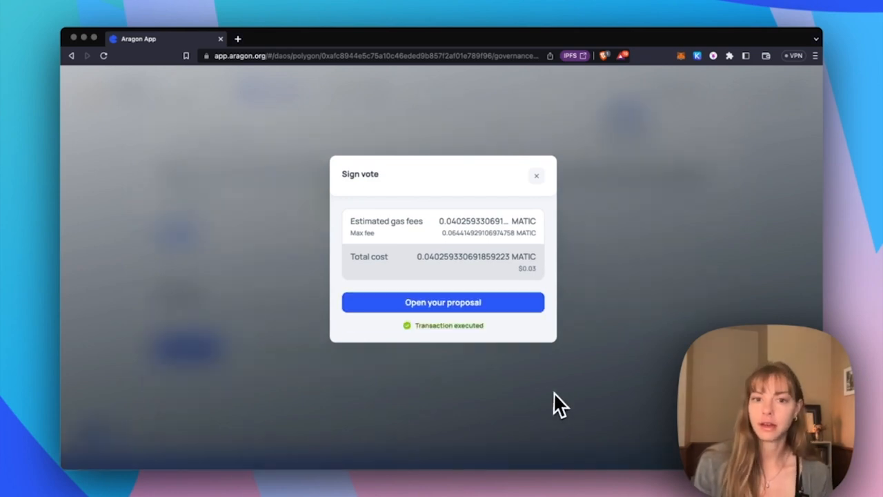
{"action": "left_click", "coordinate": [443, 302]}
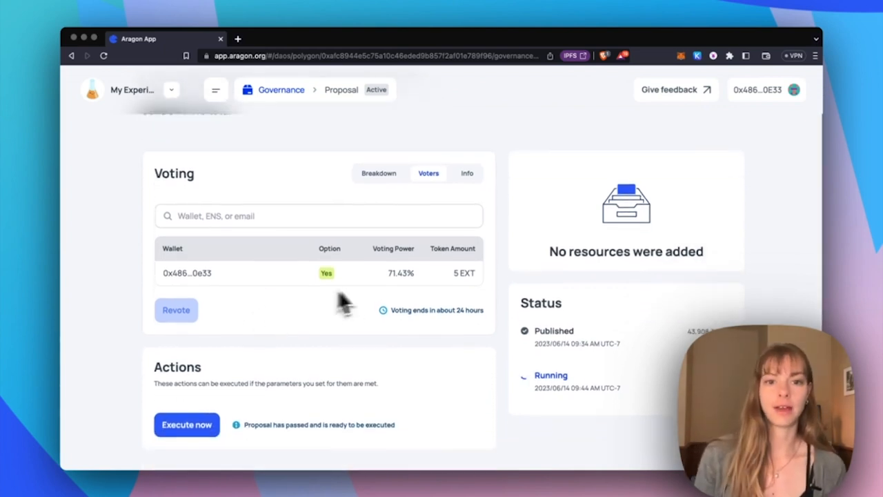
Step: Execute the passed proposal's two withdrawals and approve the transaction in MetaMask
{"action": "scroll", "scroll_direction": "down", "scroll_amount": 3}
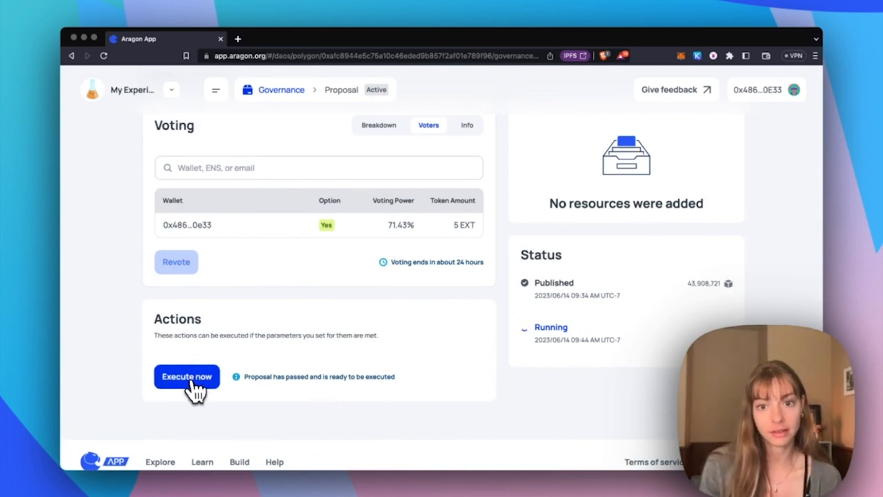
{"action": "left_click", "coordinate": [187, 376]}
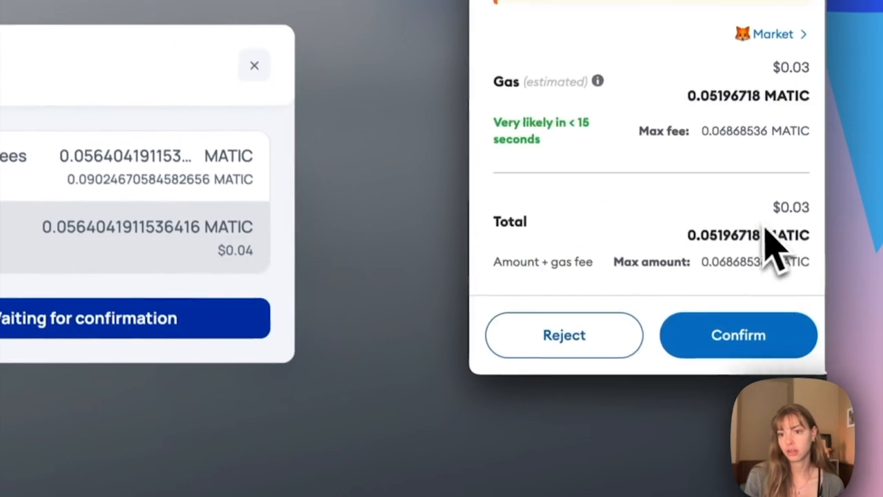
{"action": "left_click", "coordinate": [738, 335]}
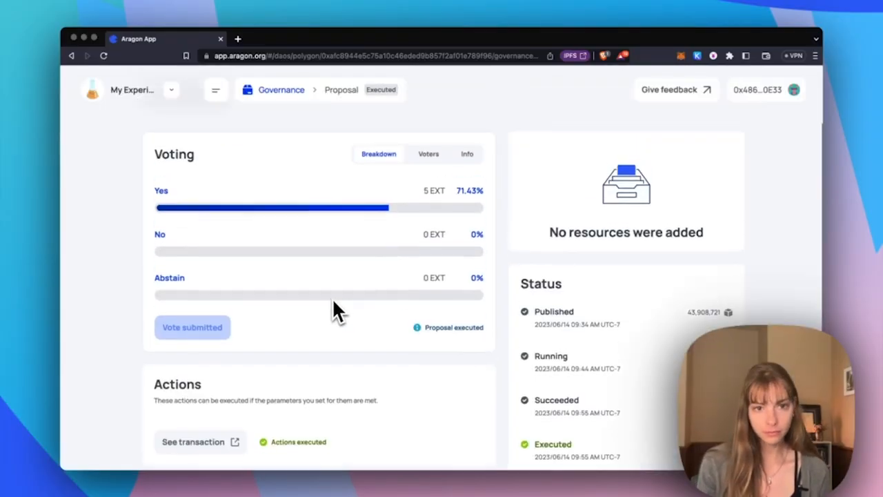
Step: Review the executed proposal, then go to the DAO's Finance section from the navigation menu
{"action": "scroll", "scroll_direction": "down", "scroll_amount": 3}
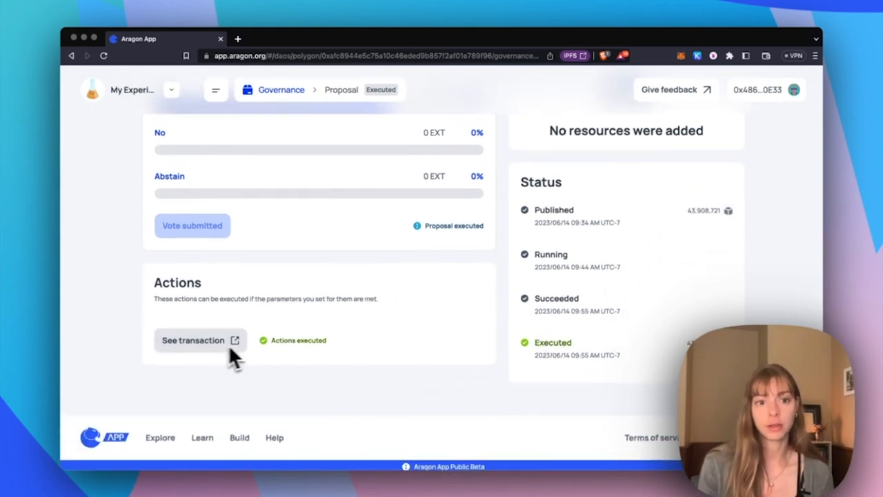
{"action": "scroll", "scroll_direction": "up", "scroll_amount": 3}
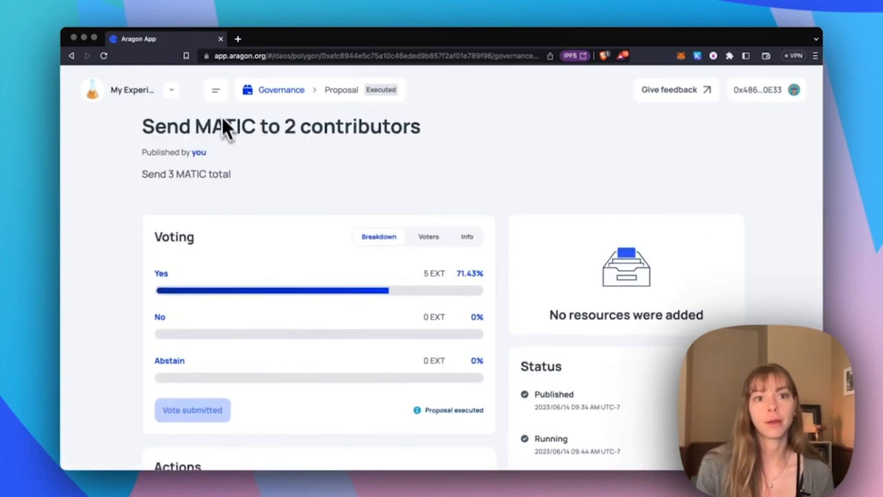
{"action": "left_click", "coordinate": [216, 89]}
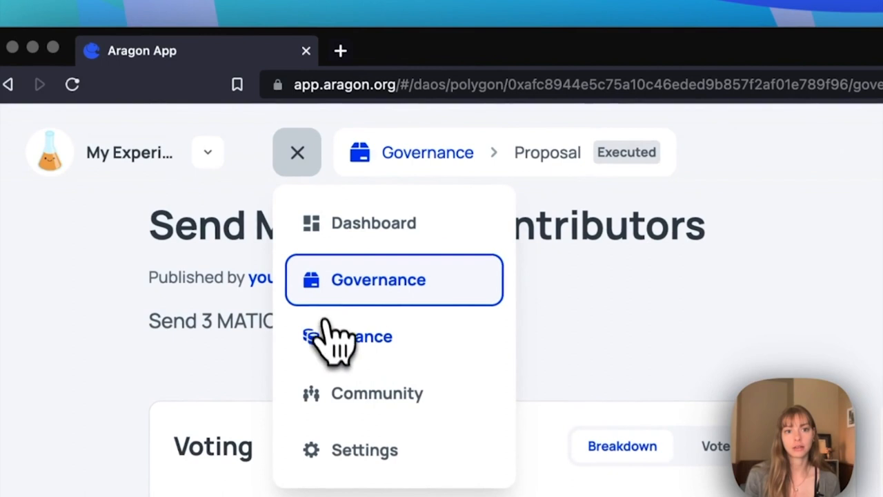
{"action": "left_click", "coordinate": [348, 336]}
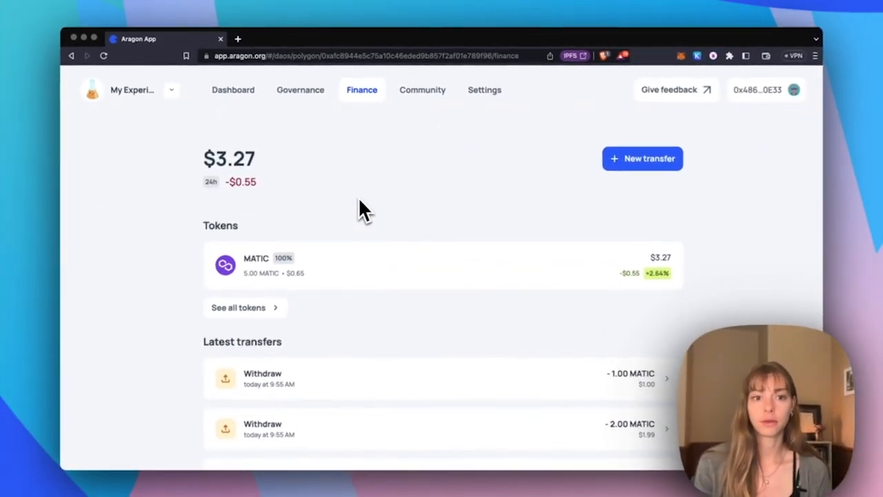
Step: Scroll to Latest transfers to find the 1.00 and 2.00 MATIC withdrawals
{"action": "scroll", "scroll_direction": "down", "scroll_amount": 3}
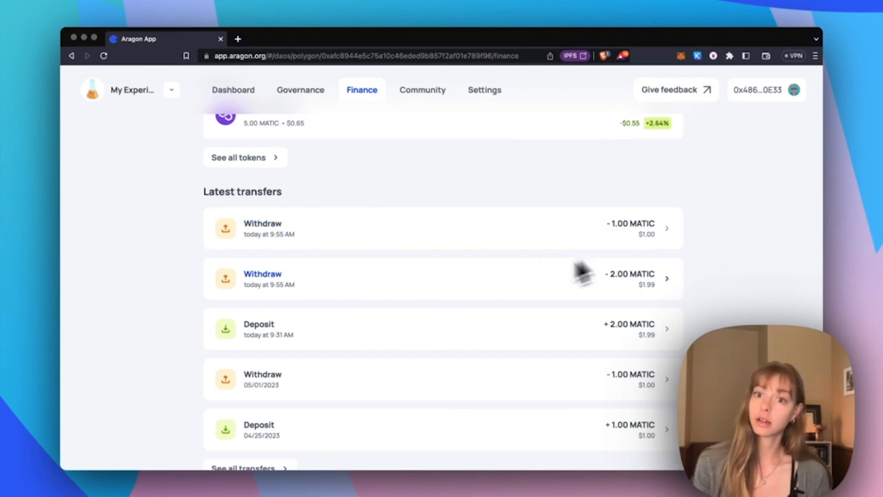
{"action": "mouse_move", "coordinate": [377, 283]}
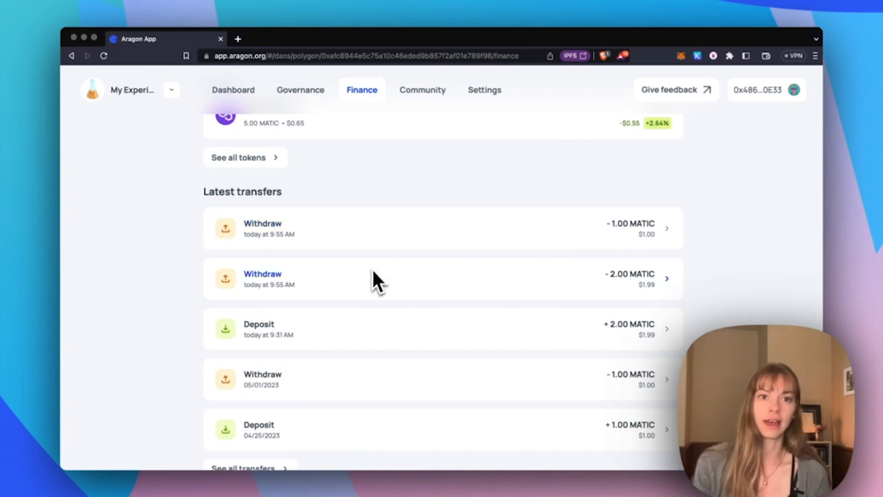